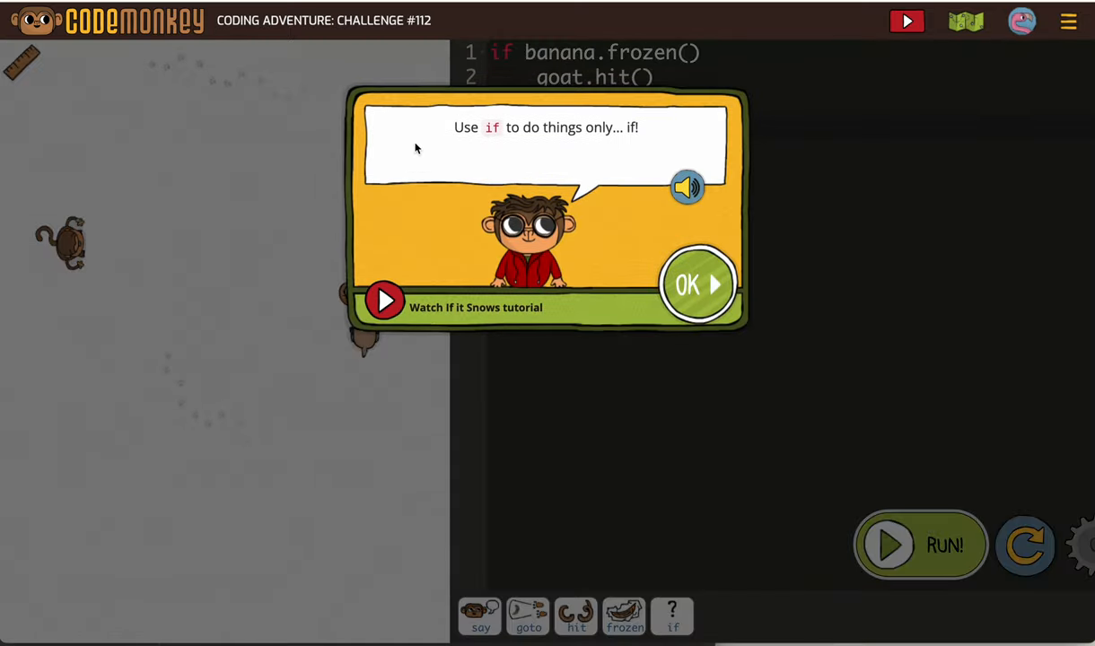
{"action": "mouse_move", "coordinate": [454, 156]}
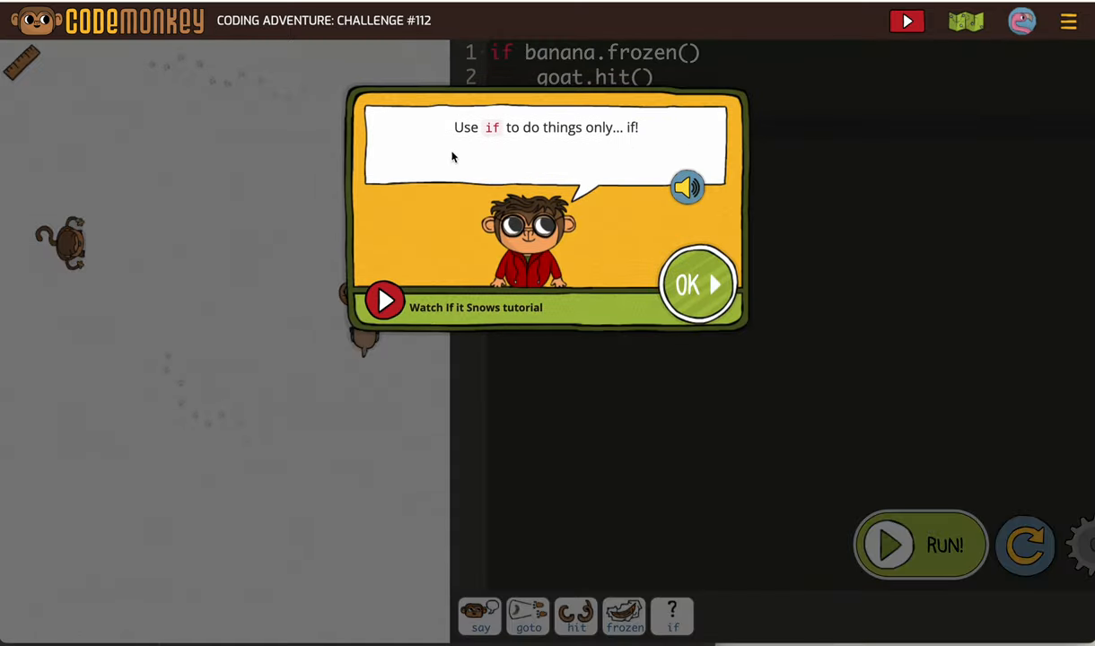
{"action": "mouse_move", "coordinate": [540, 144]}
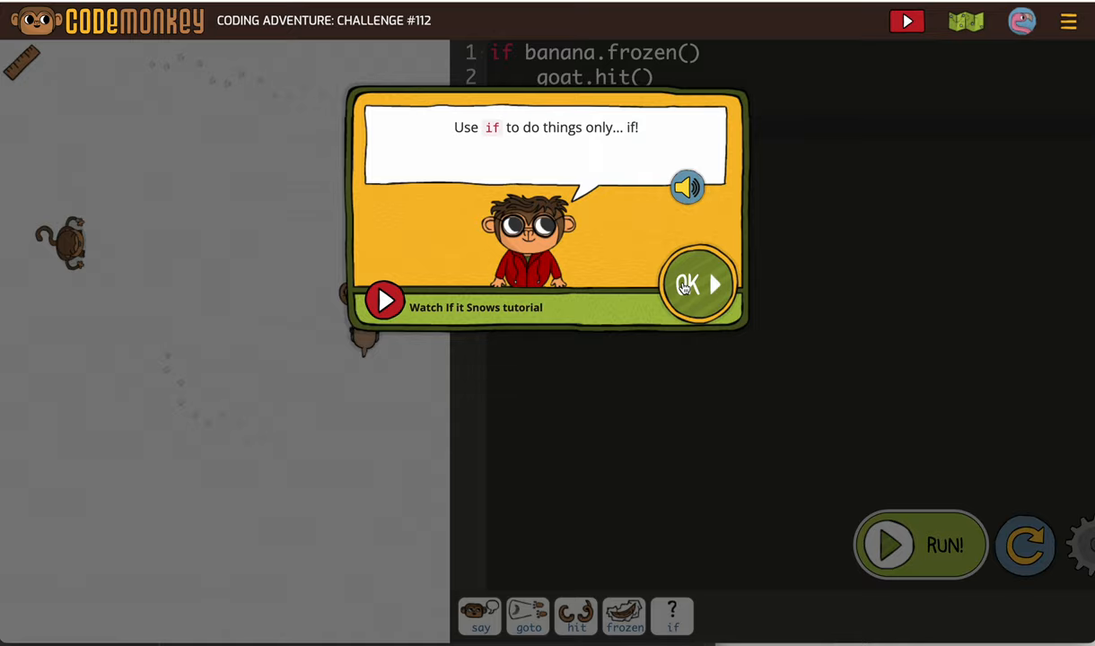
Step: Add an unindented 'goto banana' line after the if block and run the program
{"action": "left_click", "coordinate": [700, 284]}
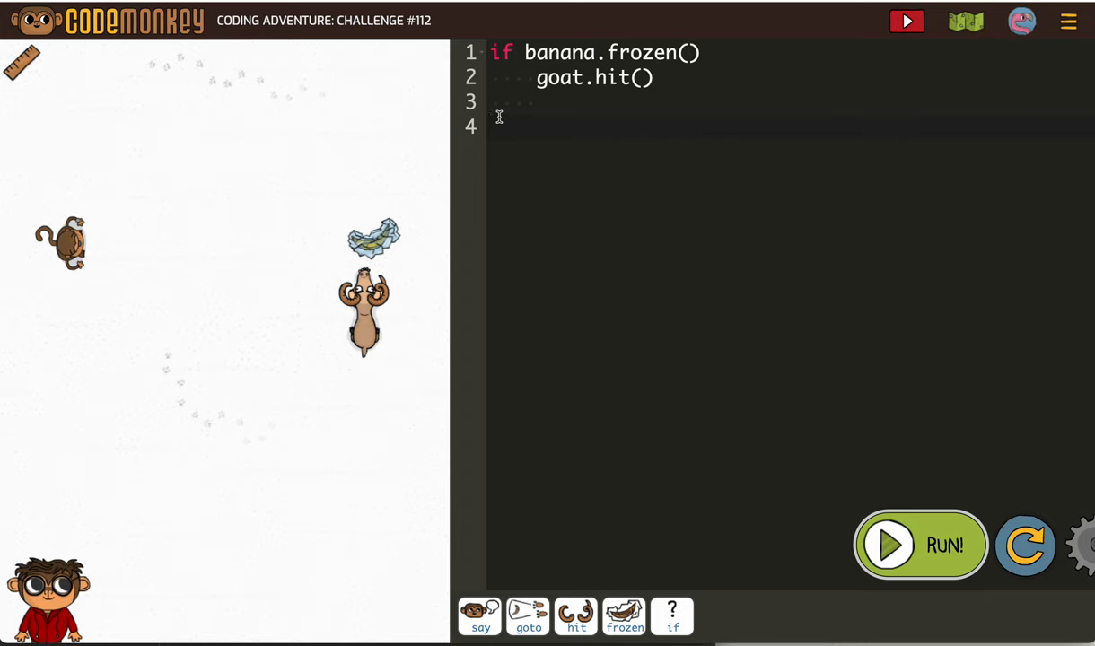
{"action": "mouse_move", "coordinate": [528, 617]}
{"action": "type", "text": "goto banana"}
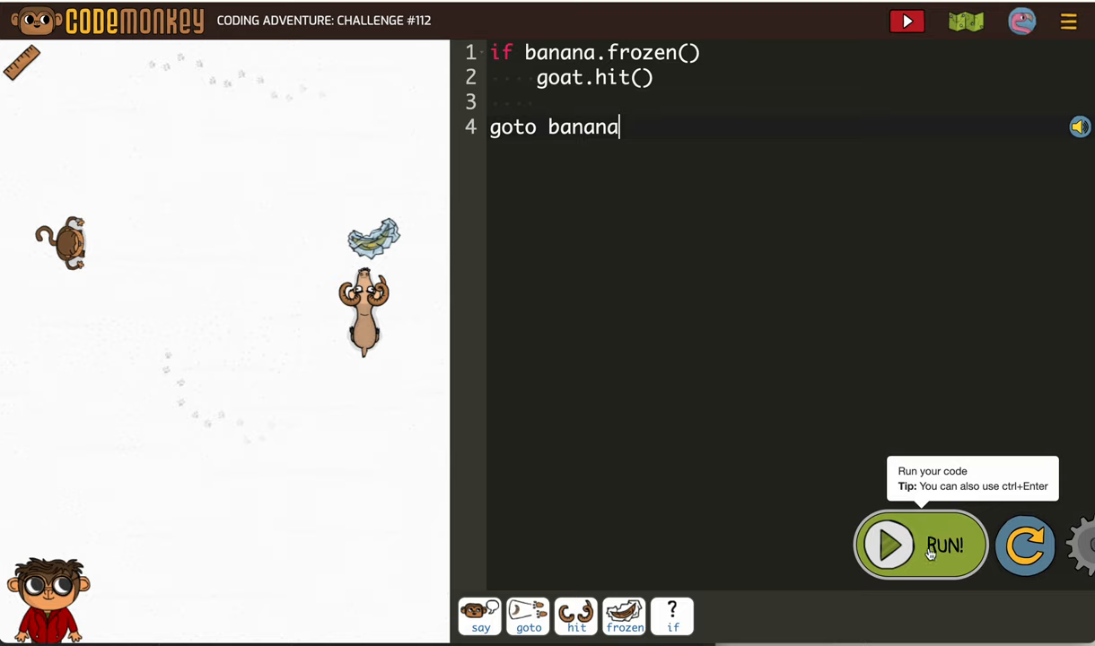
{"action": "left_click", "coordinate": [920, 545]}
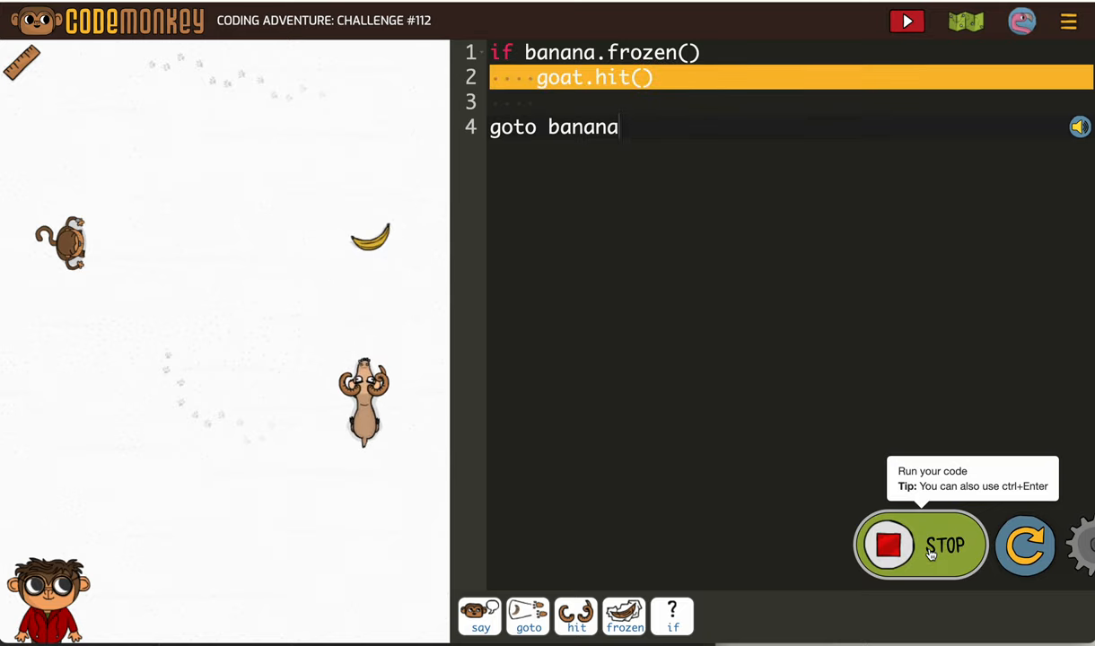